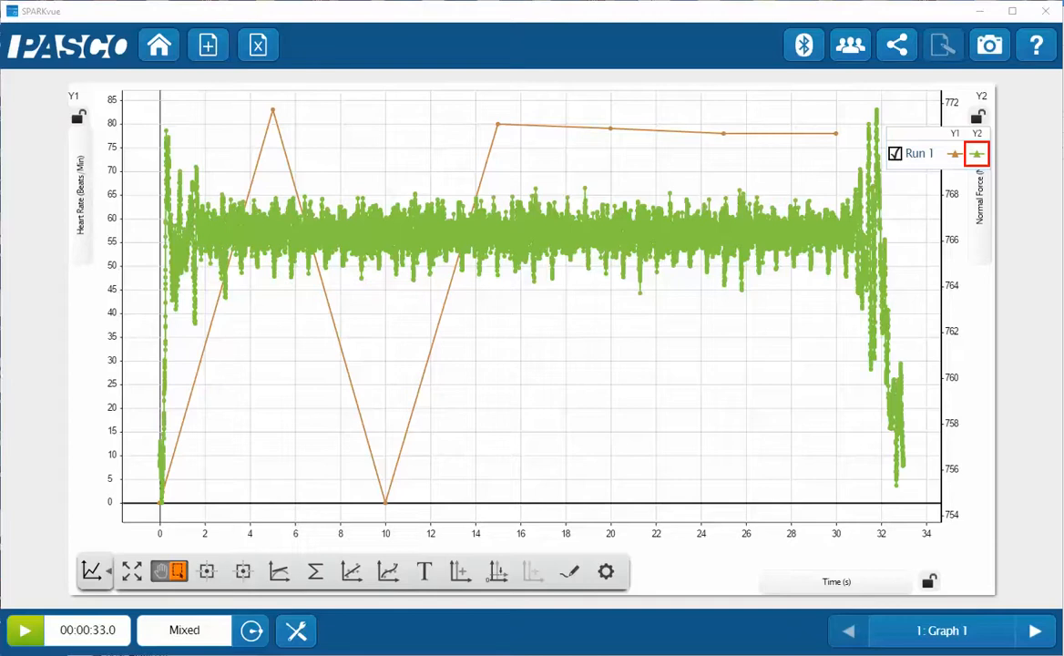
mouse_move(226, 307)
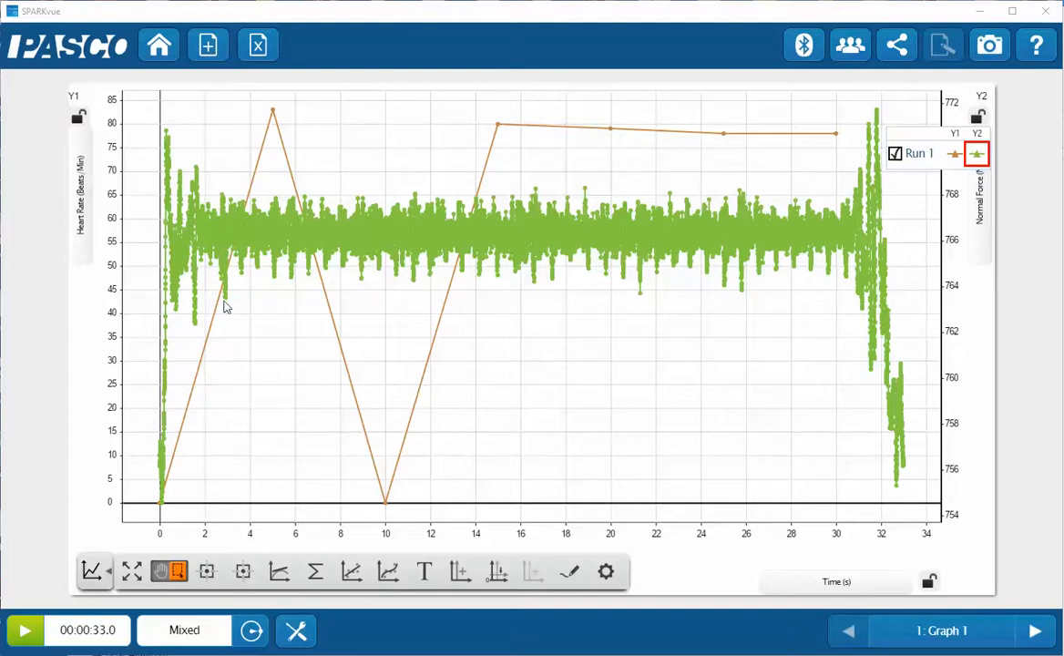
mouse_move(1001, 264)
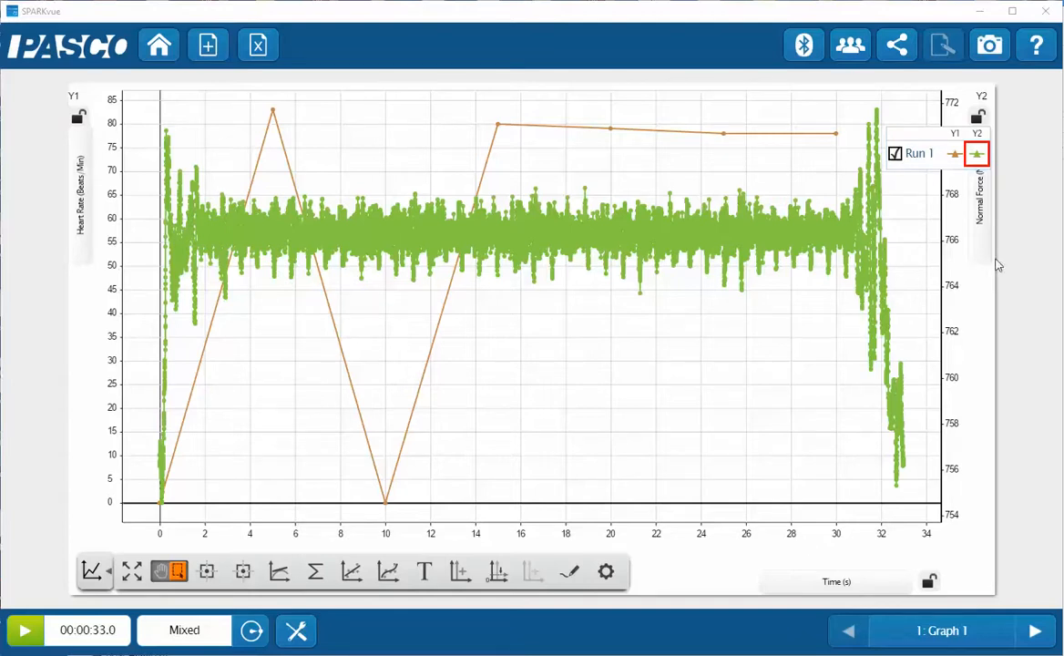
mouse_move(711, 358)
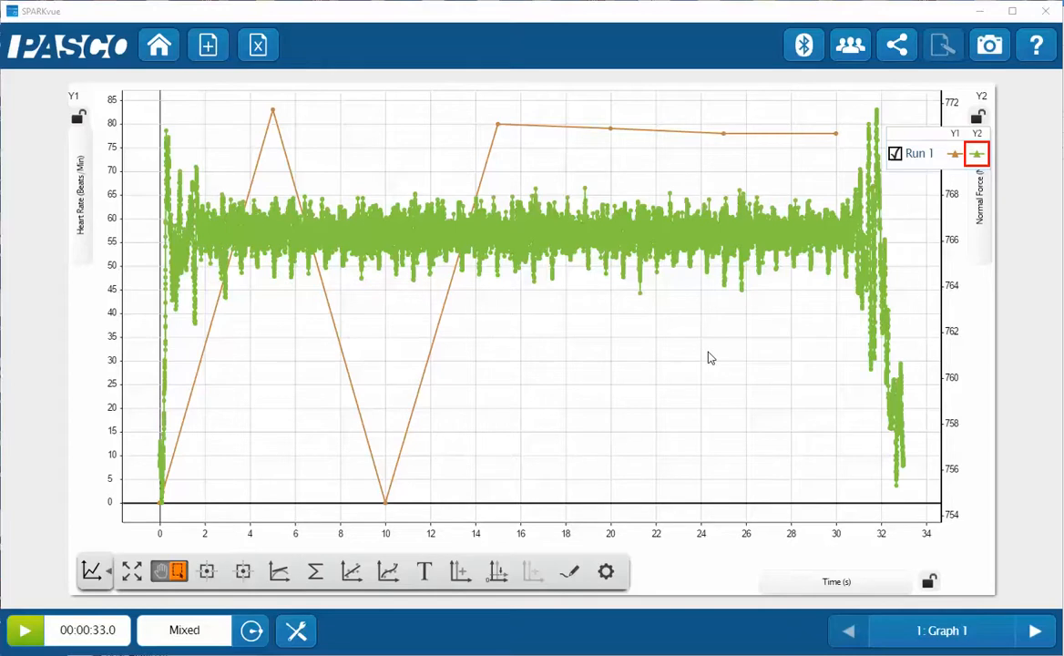
mouse_move(532, 302)
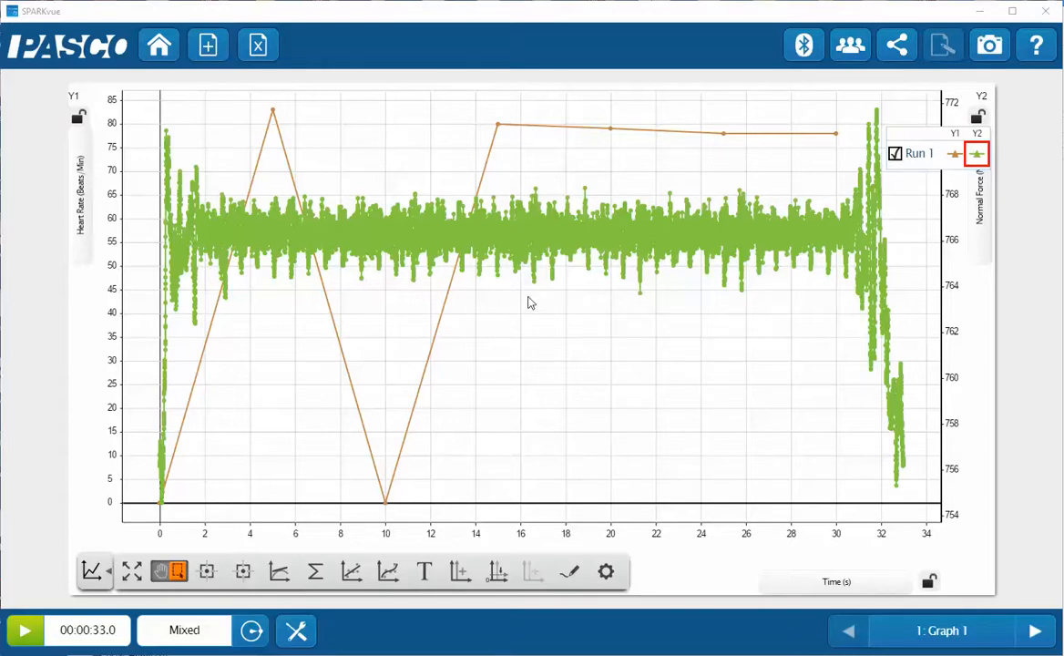
mouse_move(539, 292)
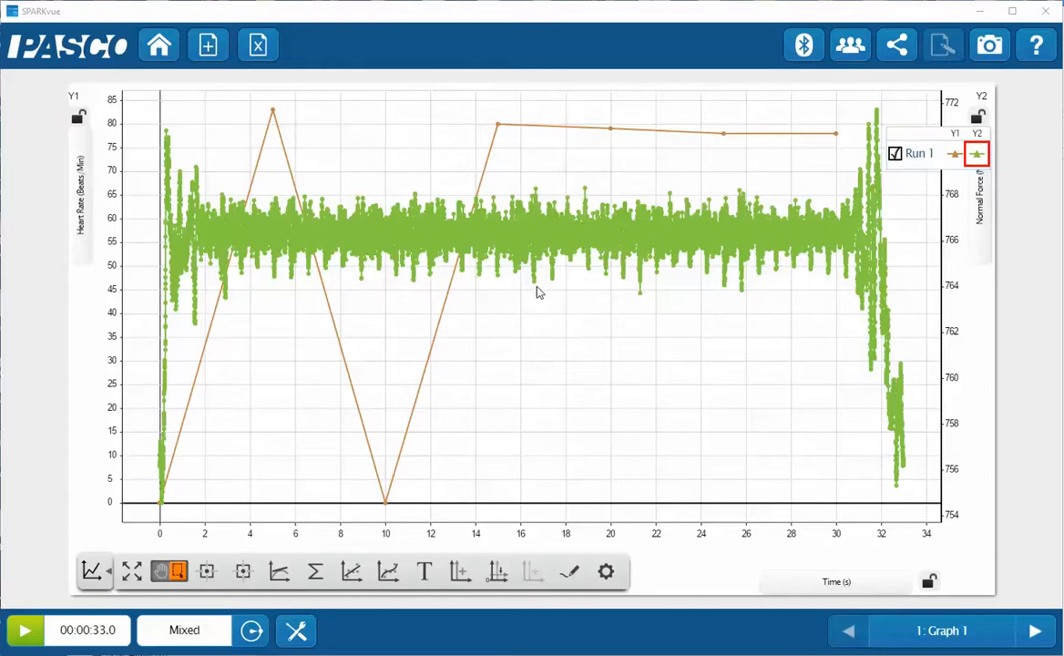
mouse_move(547, 369)
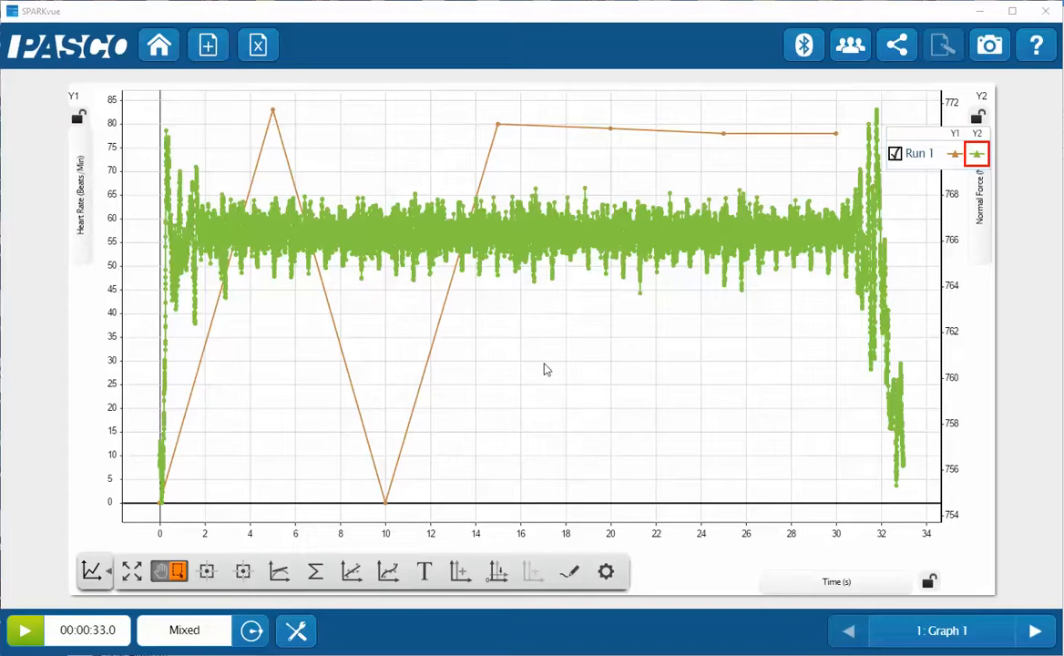
mouse_move(558, 375)
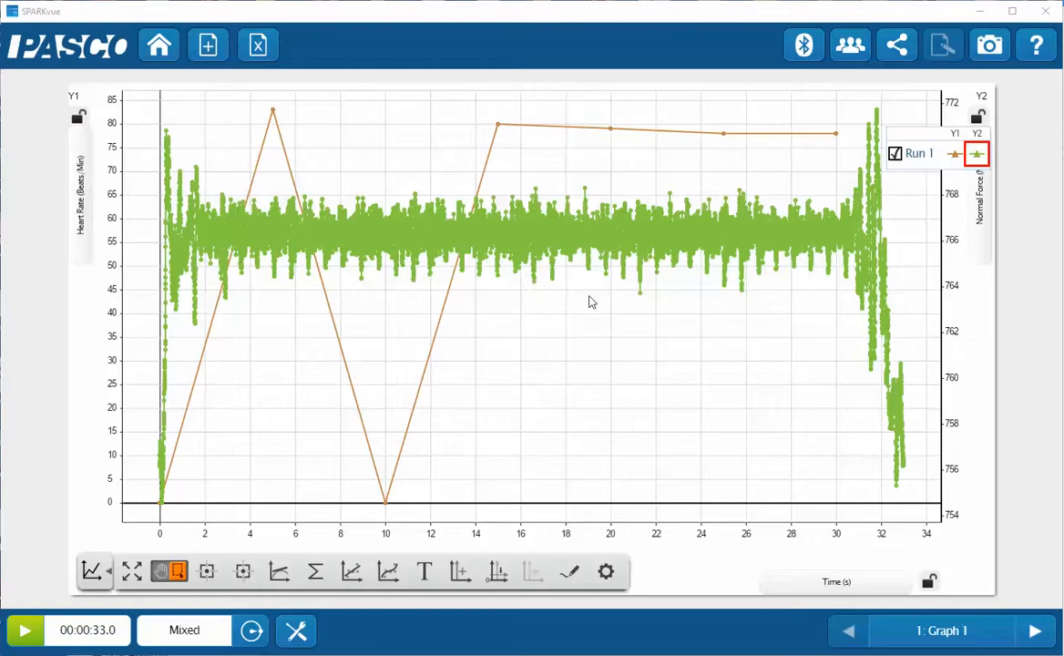
mouse_move(636, 517)
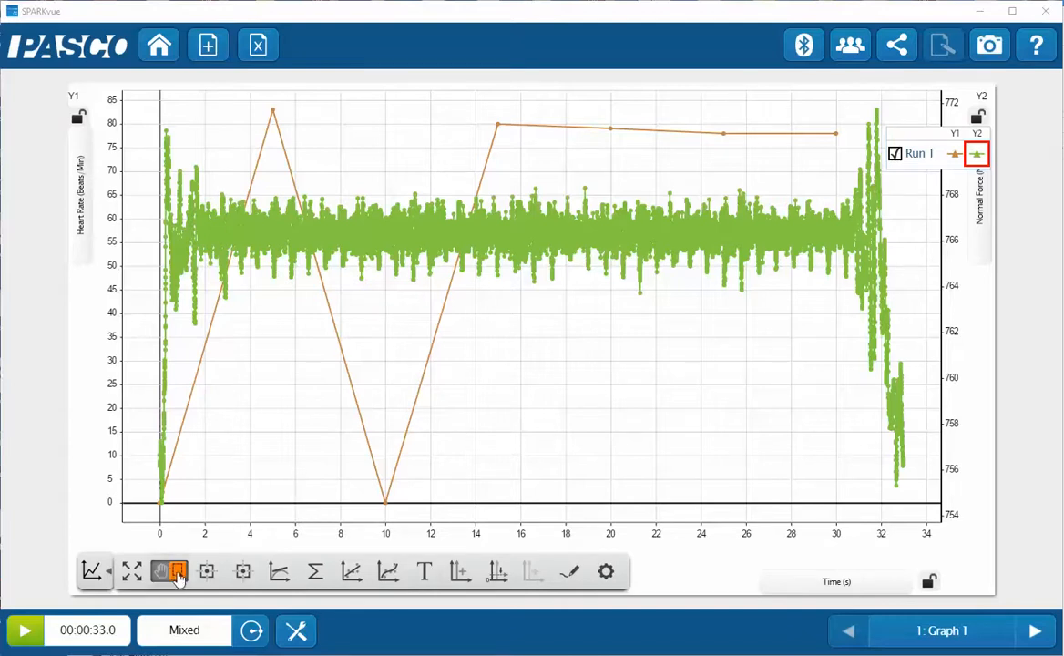
mouse_move(525, 350)
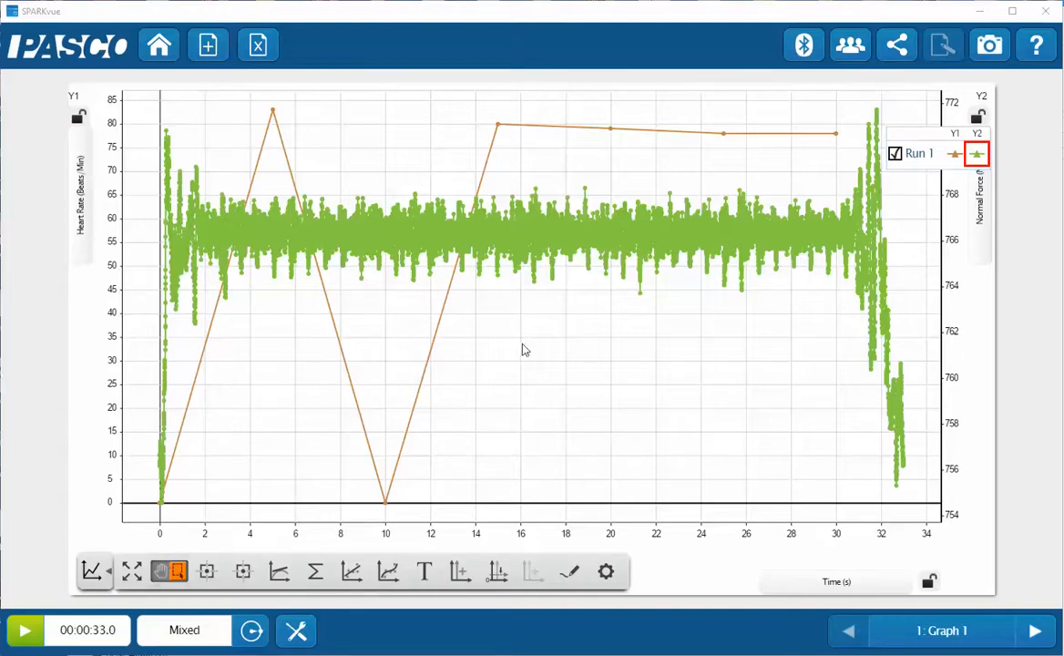
Select the normal-force data between roughly 16.5 s and 23 s with a selection rectangle.
left_click_drag(532, 172, 605, 228)
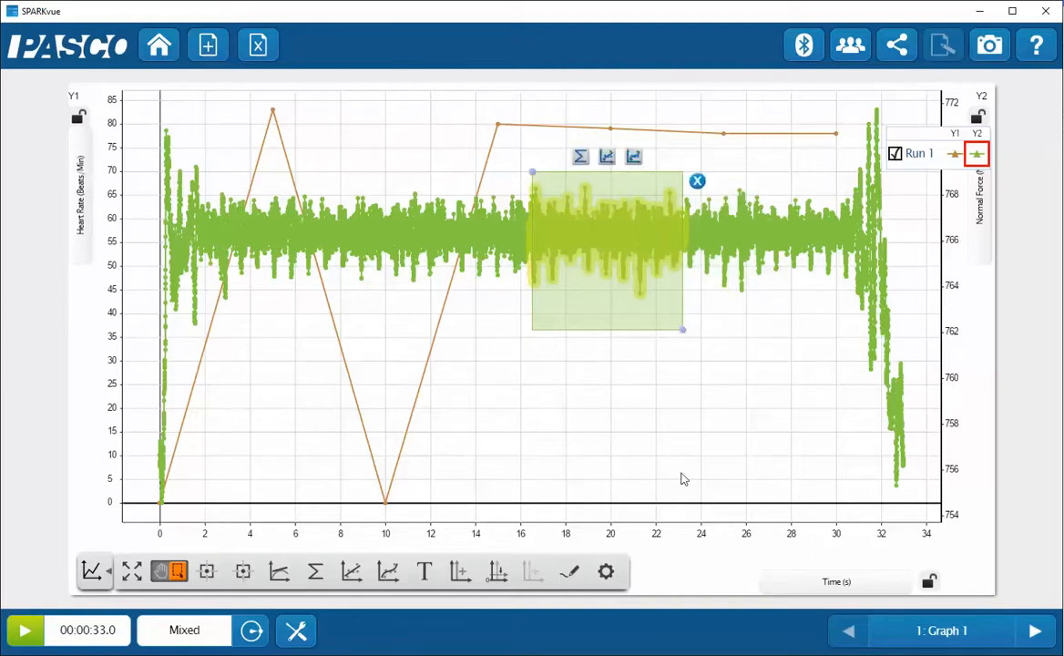
mouse_move(619, 387)
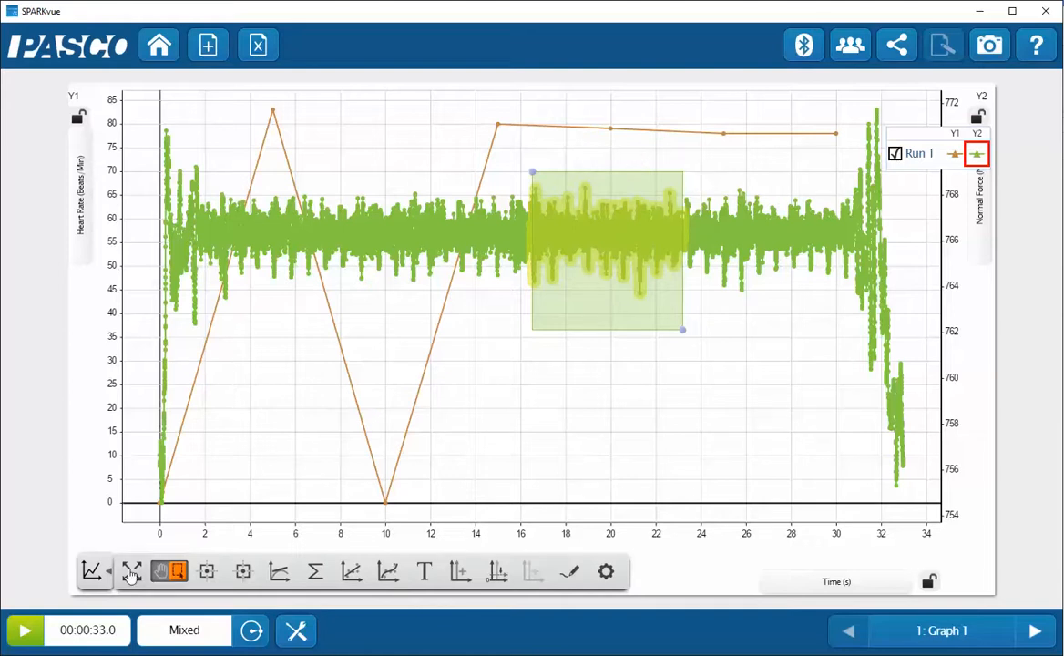
mouse_move(131, 572)
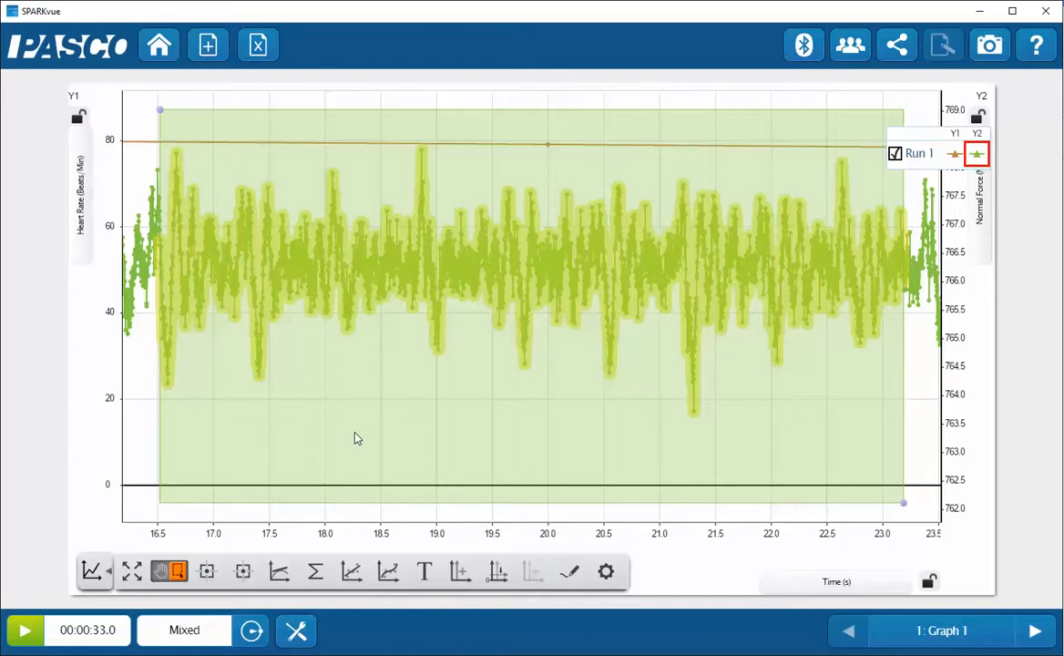
mouse_move(888, 135)
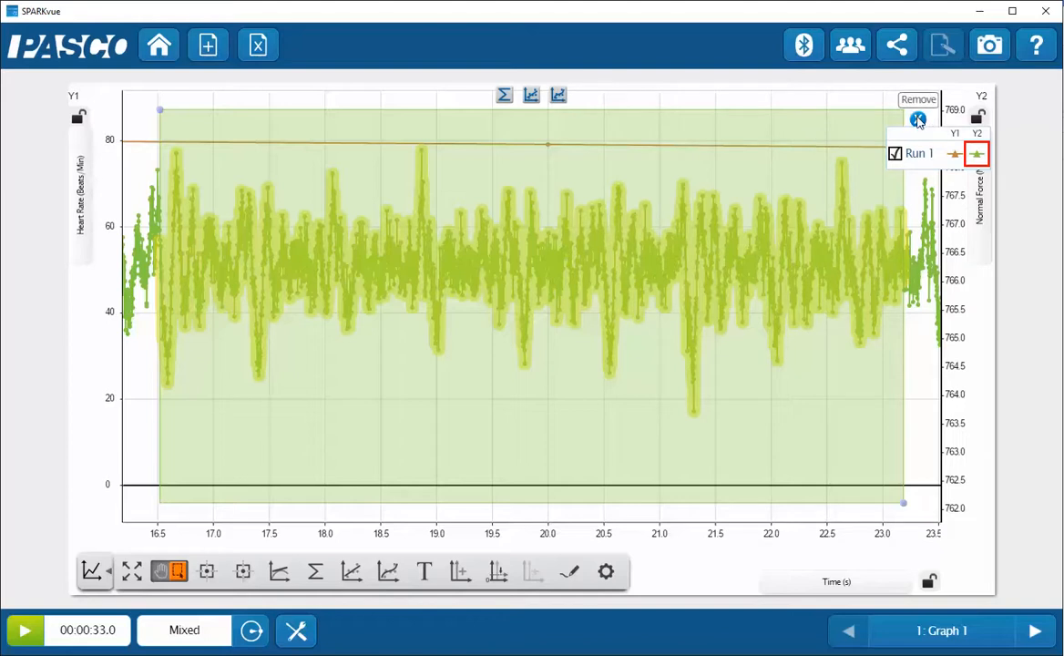
Remove the shaded data selection, leaving the graph zoomed to 16.5–23.5 s.
left_click(917, 121)
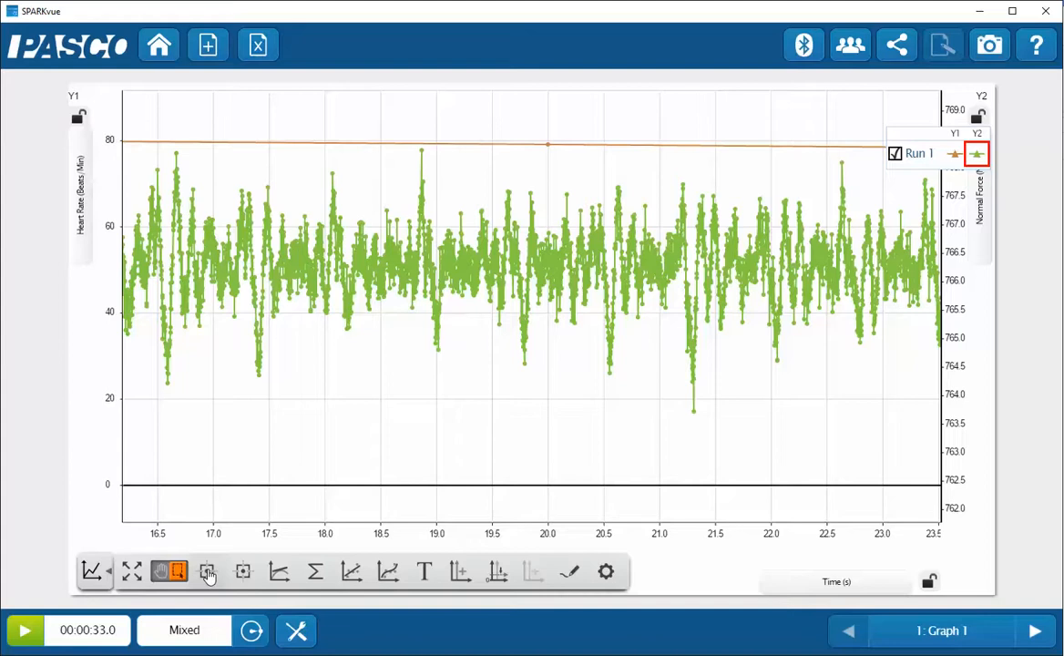
Enable the Smart Tool readout and place it on the force dip near 19.79 s (about 764.56 N).
left_click(207, 572)
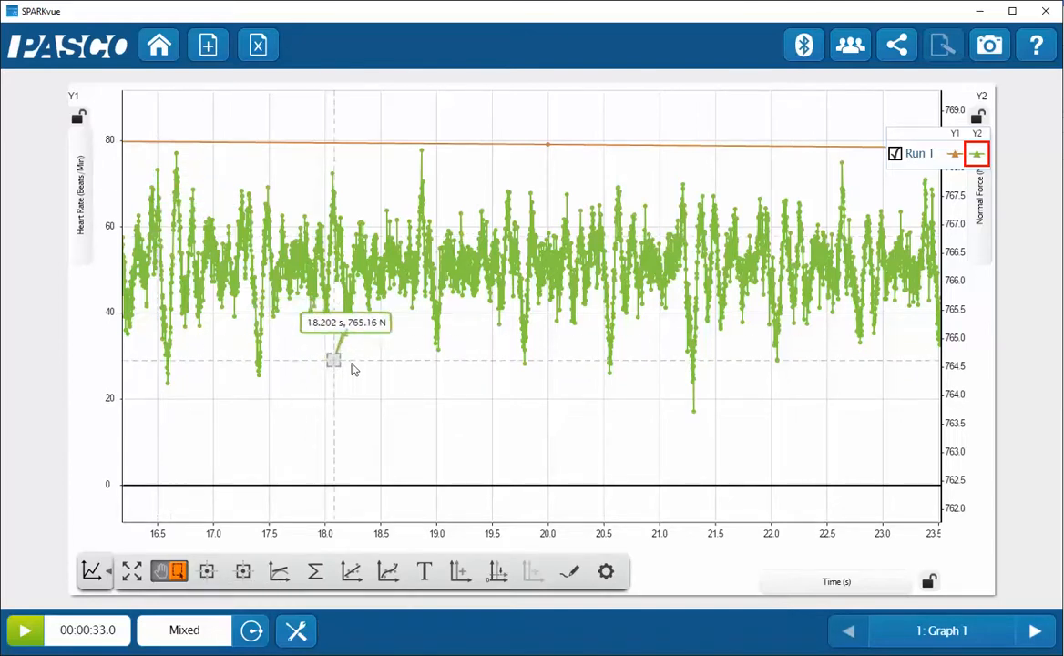
left_click_drag(332, 359, 466, 369)
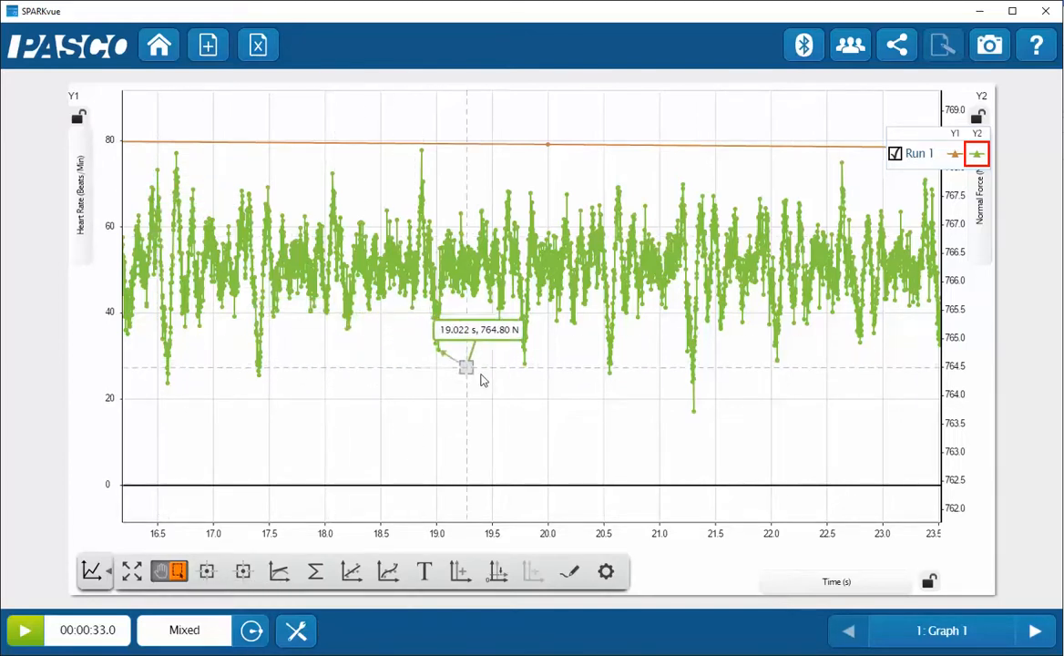
left_click_drag(467, 368, 525, 381)
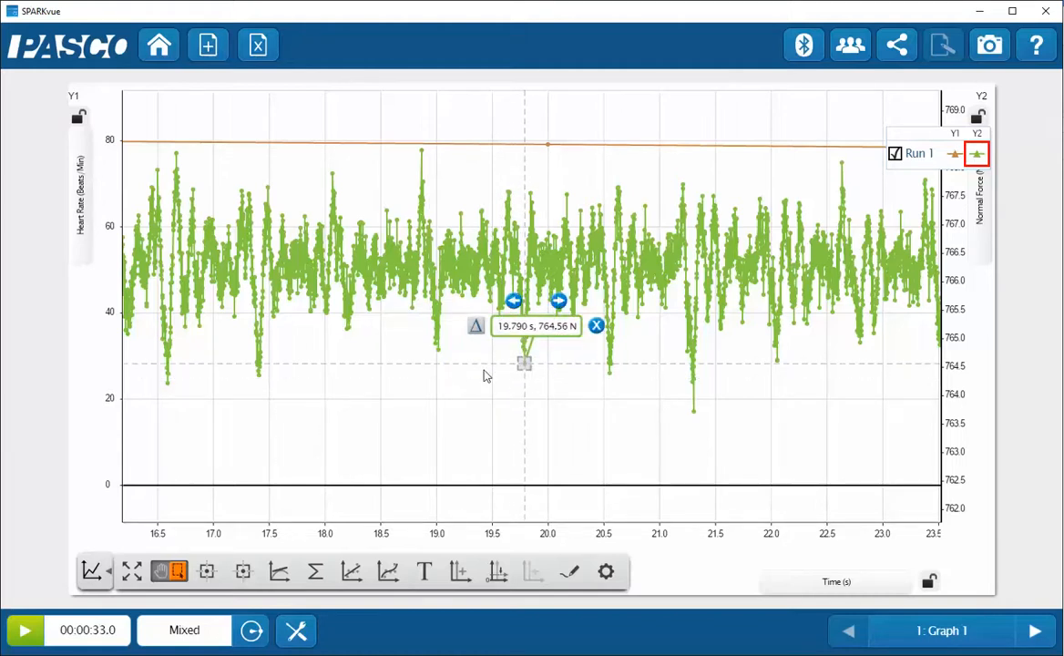
mouse_move(476, 328)
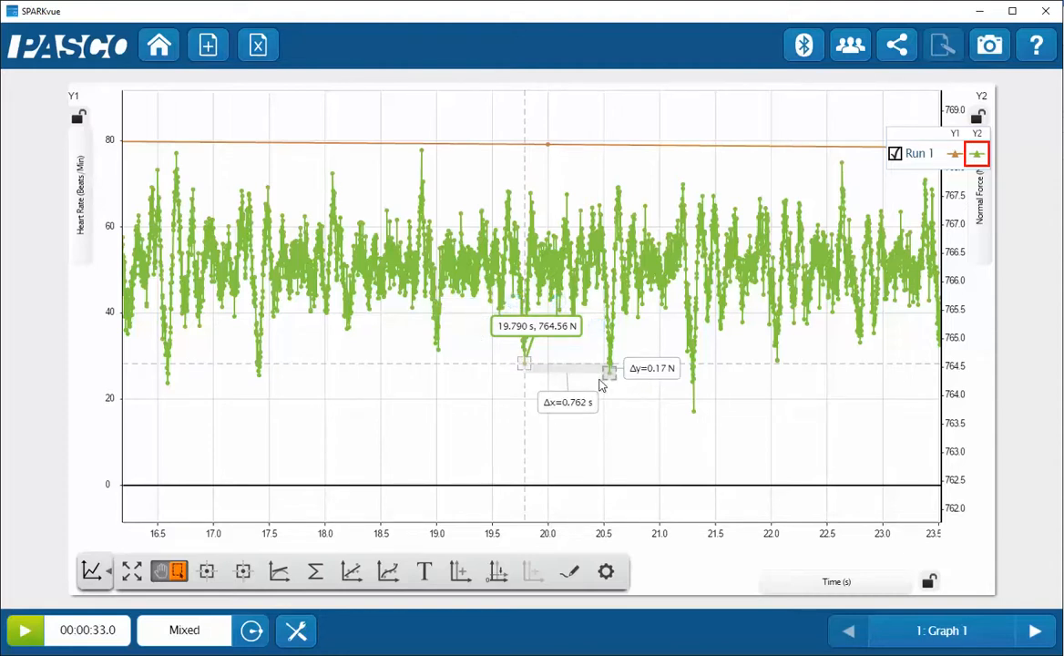
mouse_move(533, 423)
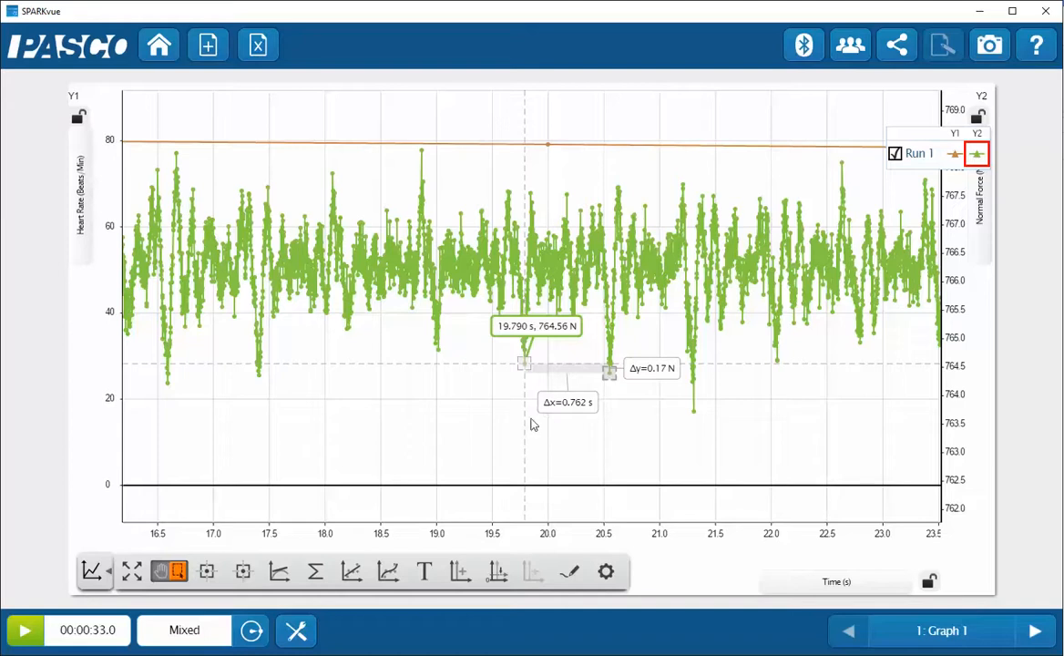
mouse_move(687, 465)
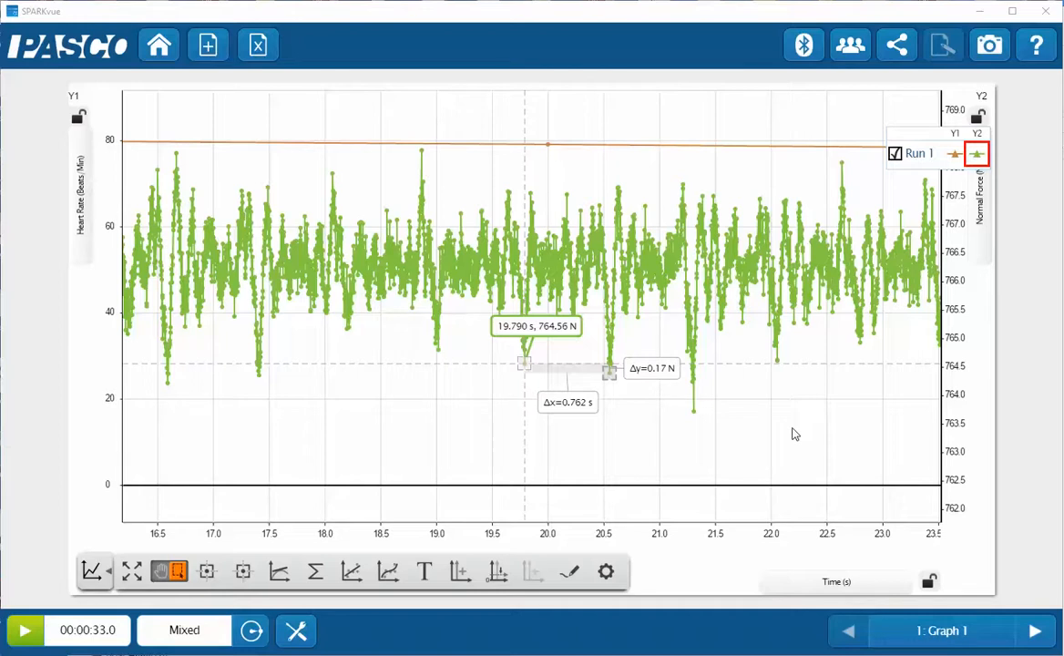
mouse_move(594, 386)
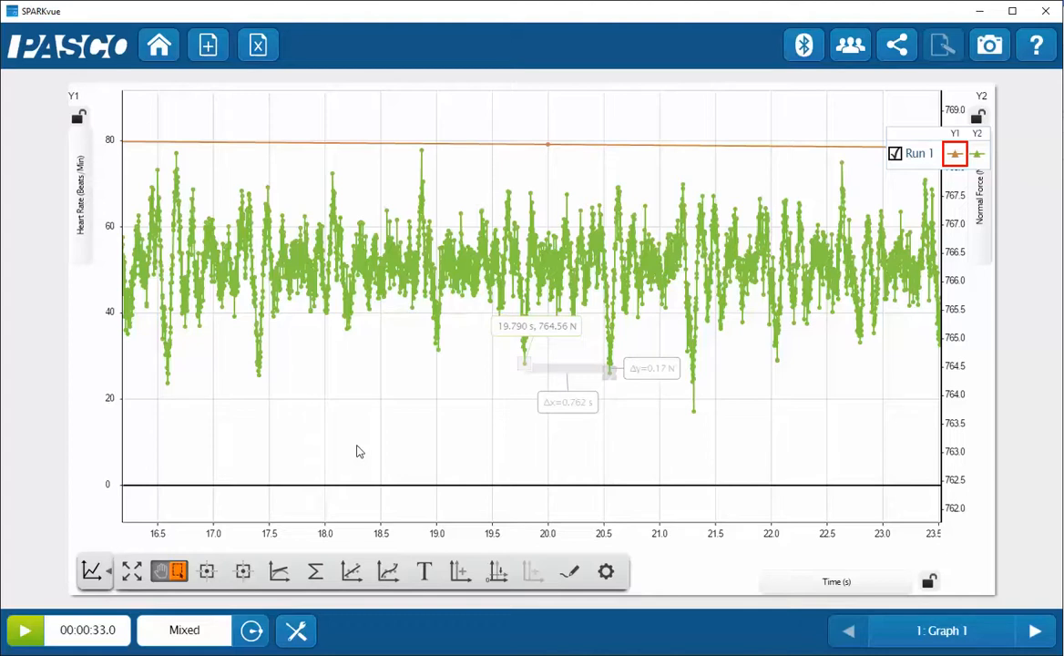
mouse_move(547, 151)
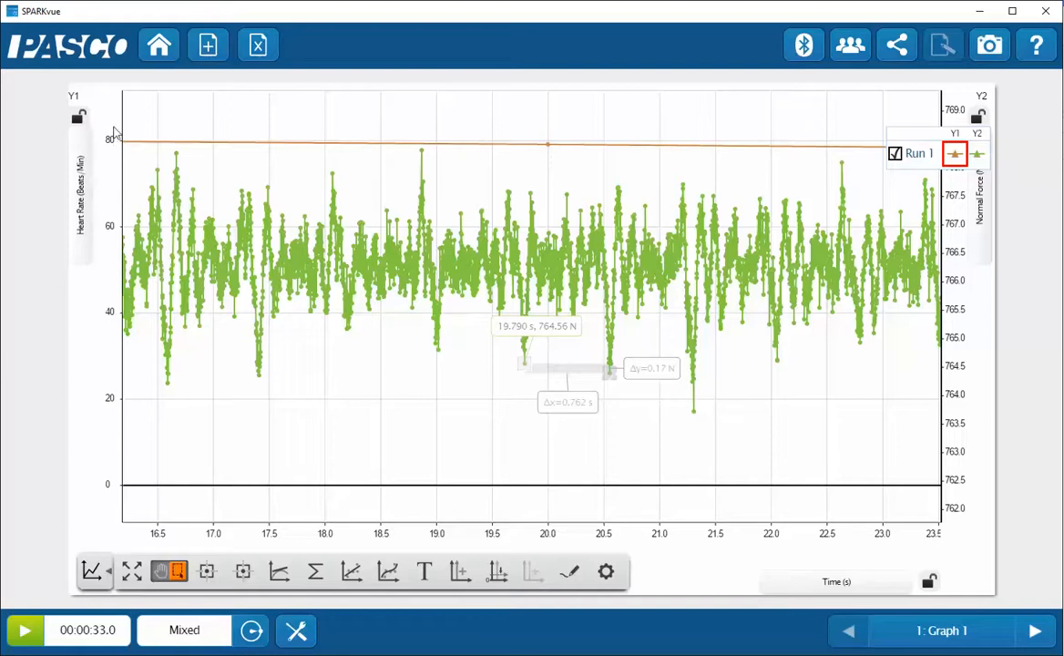
mouse_move(230, 152)
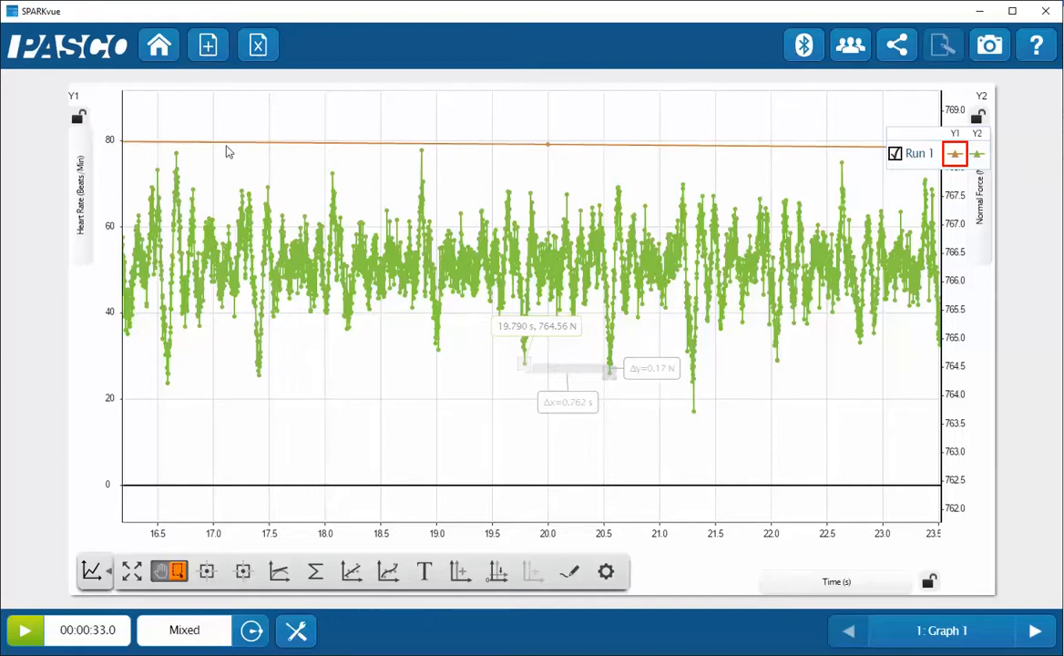
mouse_move(124, 161)
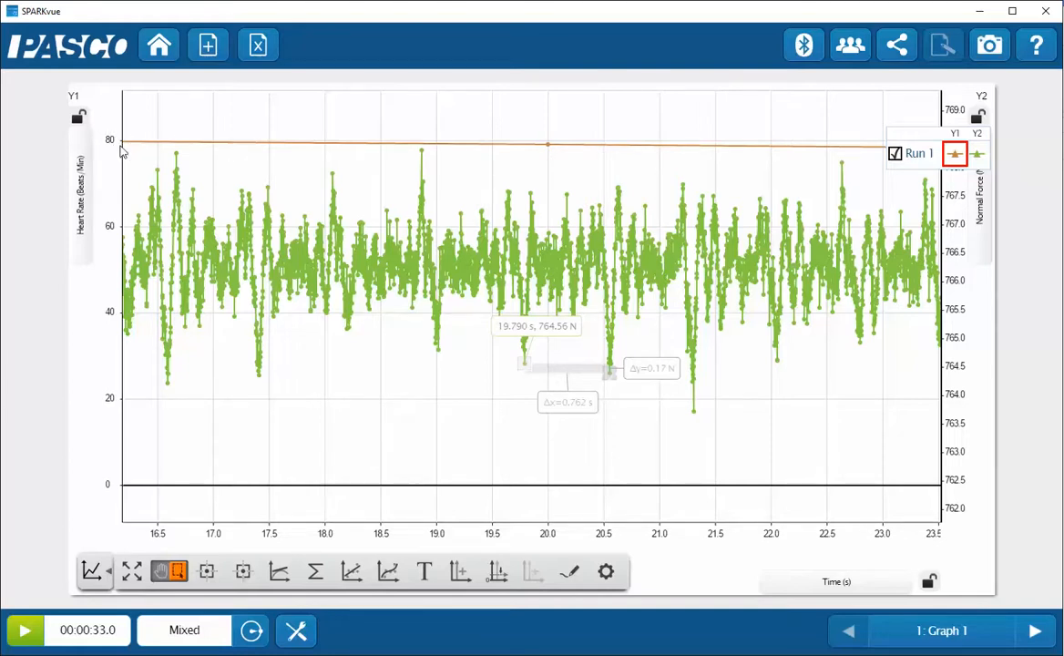
mouse_move(328, 209)
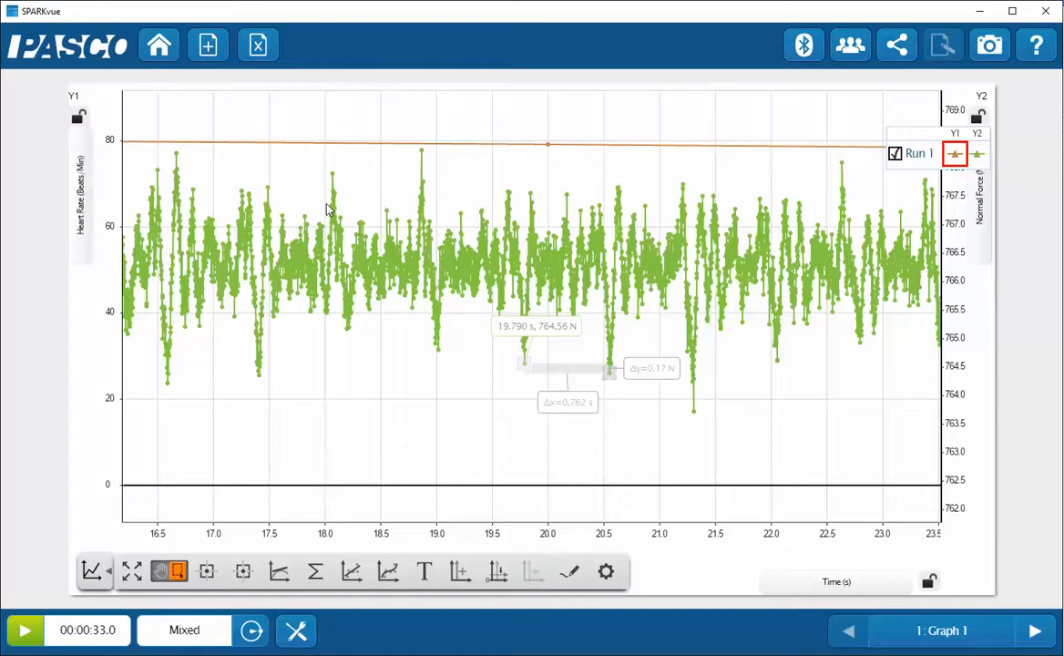